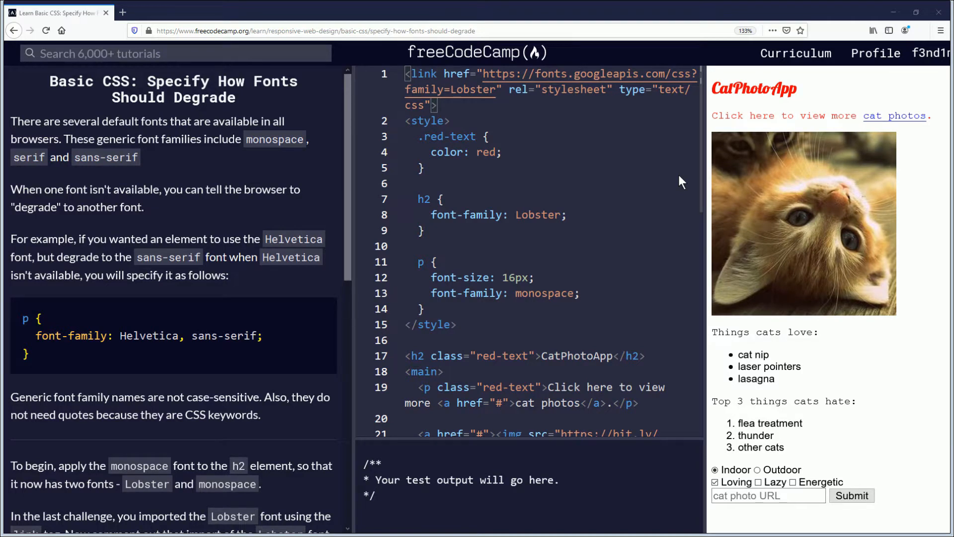
{"action": "mouse_move", "coordinate": [782, 139]}
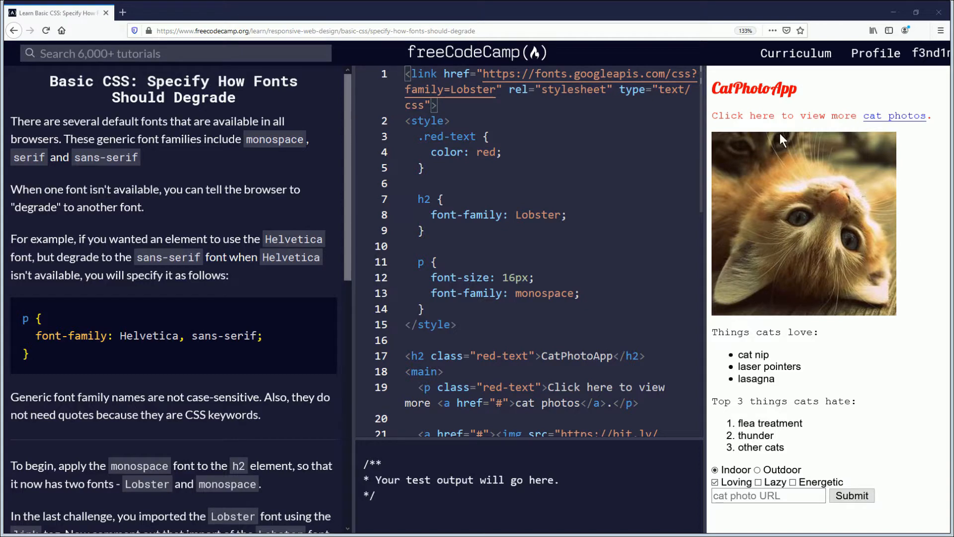
{"action": "mouse_move", "coordinate": [752, 147]}
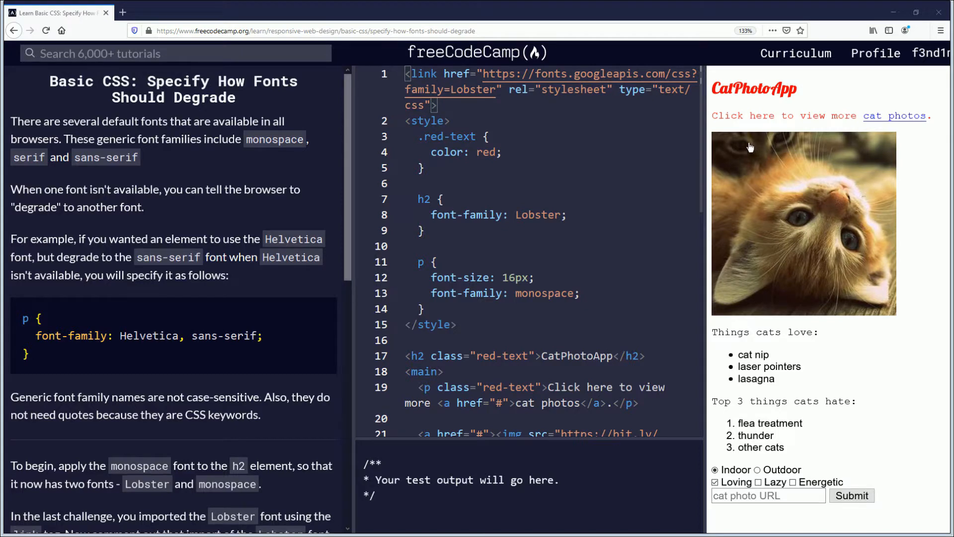
{"action": "mouse_move", "coordinate": [730, 144]}
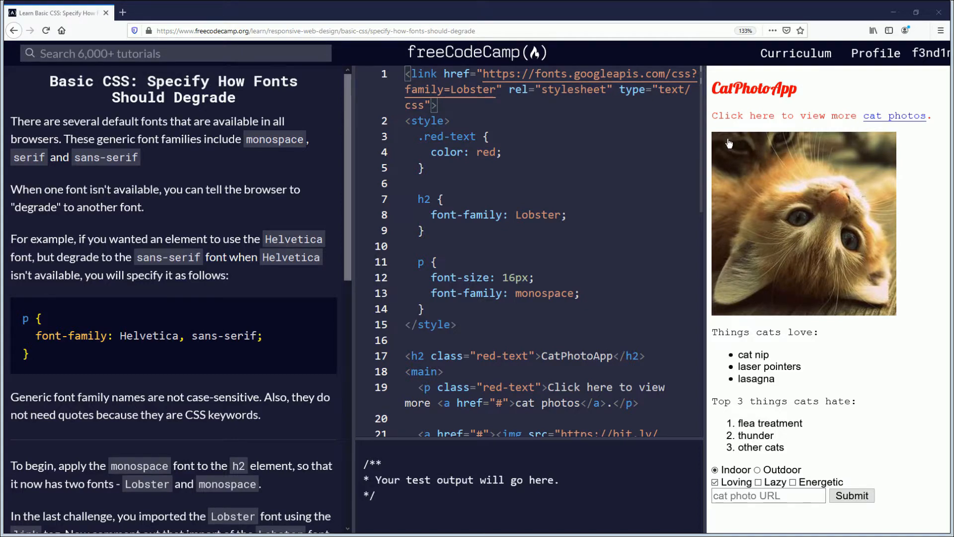
{"action": "mouse_move", "coordinate": [239, 218]}
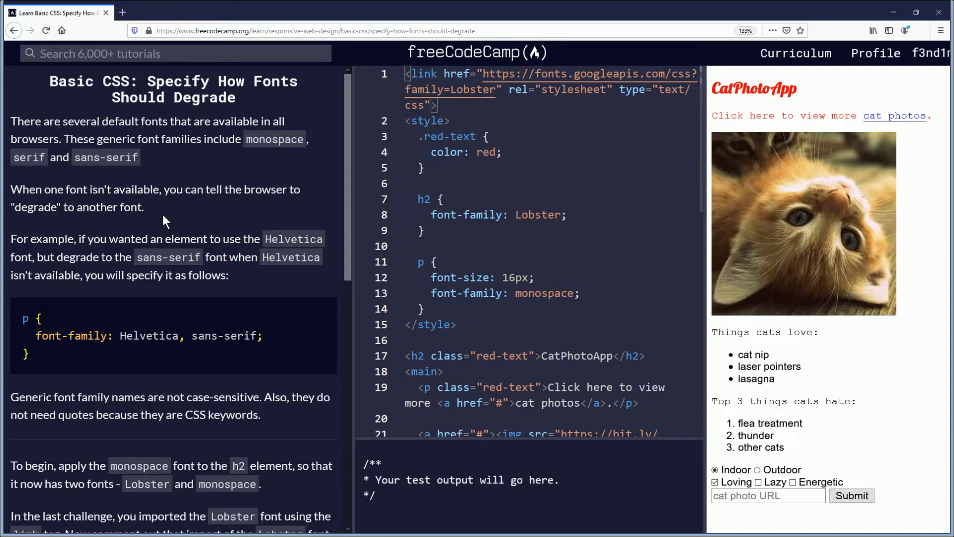
{"action": "mouse_move", "coordinate": [172, 212]}
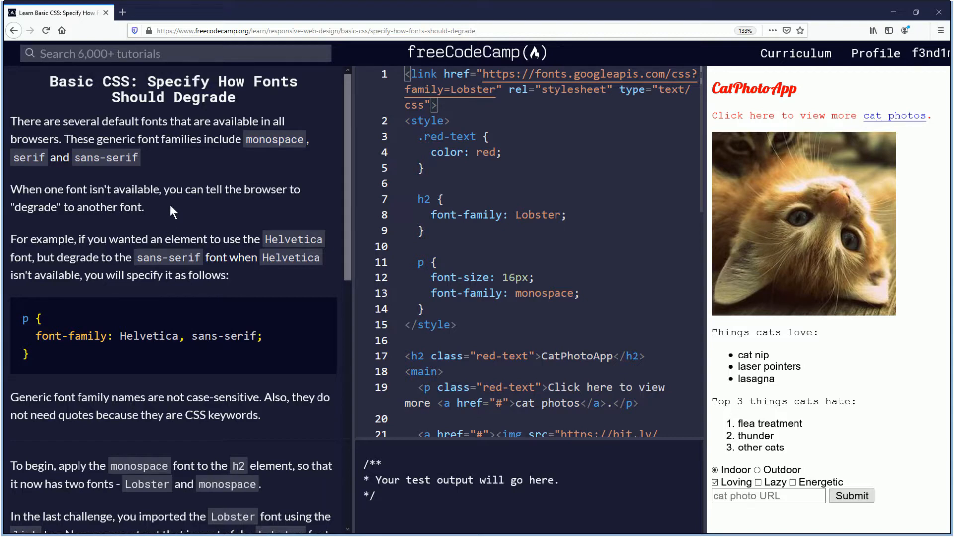
{"action": "mouse_move", "coordinate": [74, 305]}
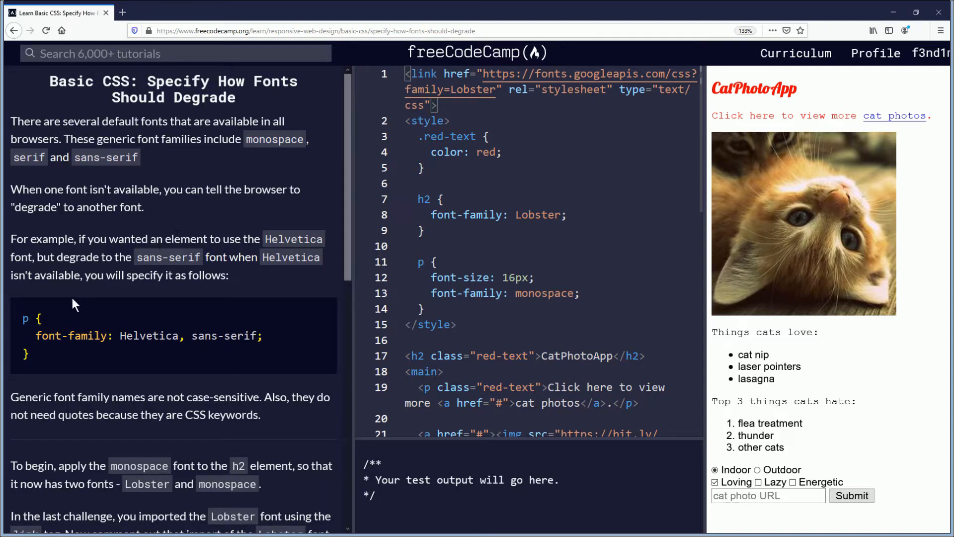
Change the h2 rule to font-family: Lobster, monospace as a fallback
{"action": "double_click", "coordinate": [26, 318]}
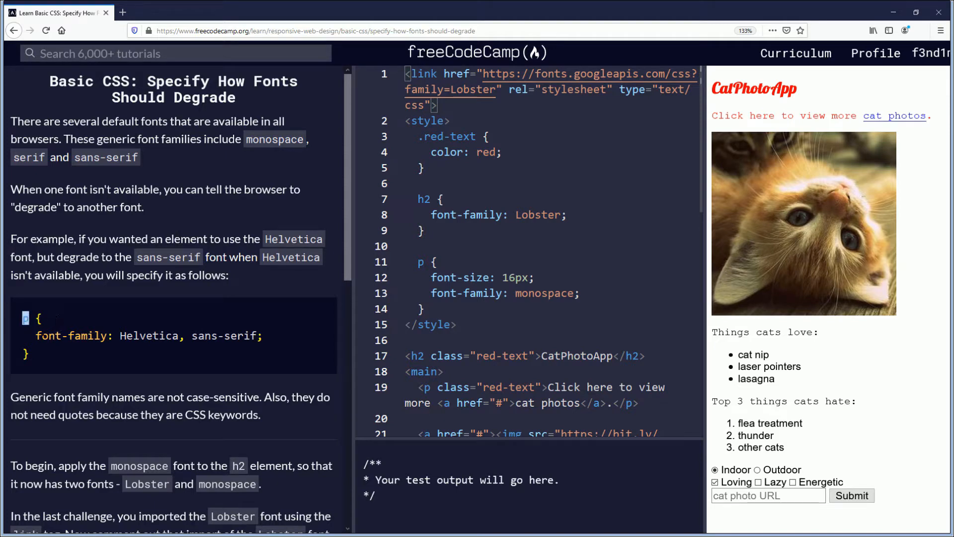
{"action": "double_click", "coordinate": [68, 336]}
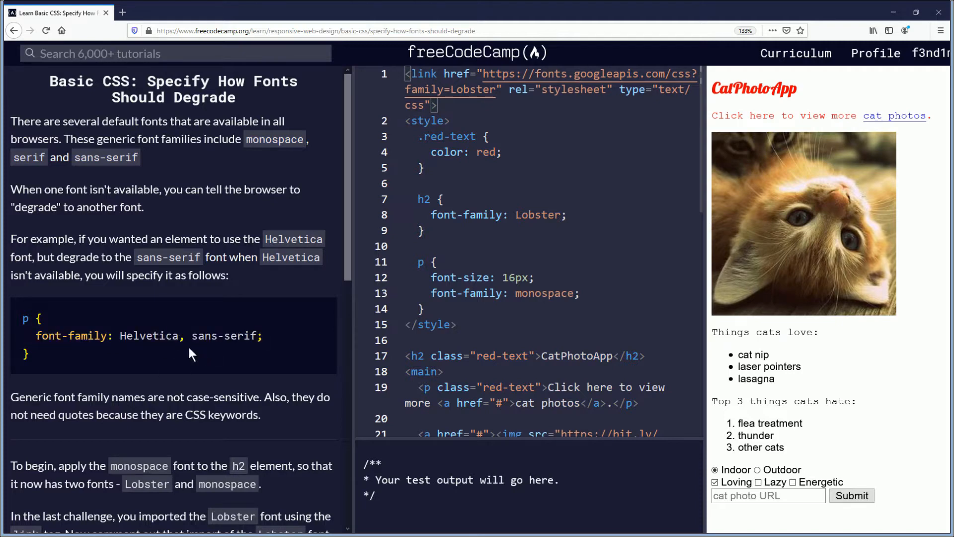
{"action": "scroll", "scroll_direction": "down", "scroll_amount": 3}
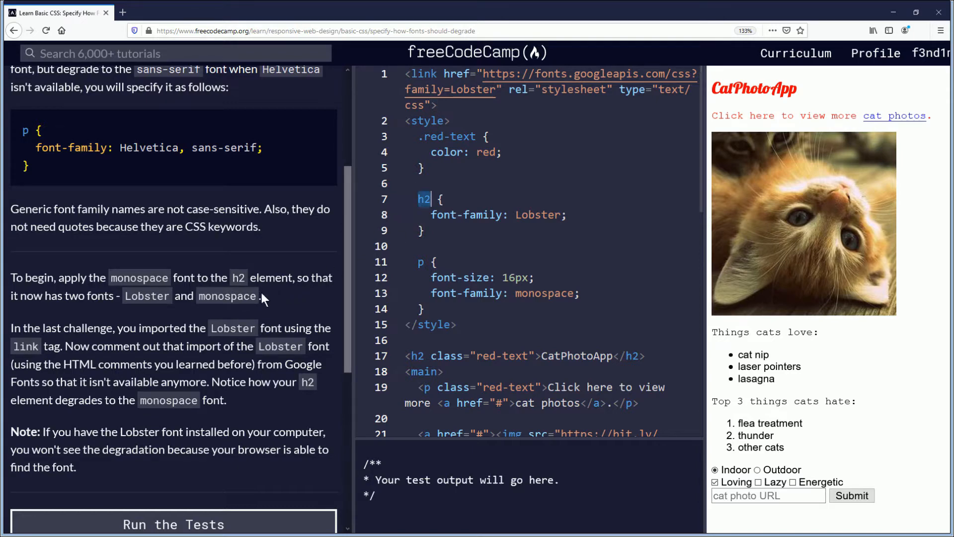
{"action": "mouse_move", "coordinate": [106, 313]}
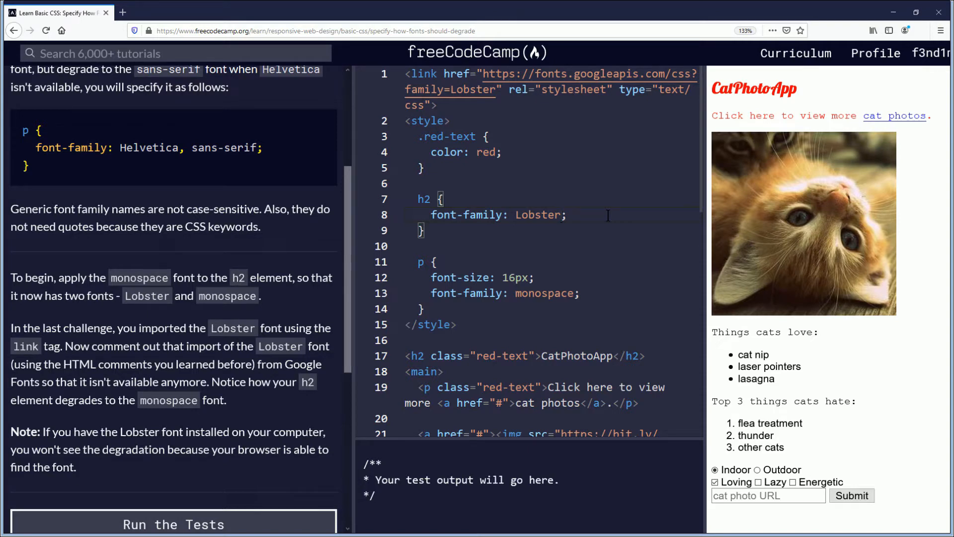
{"action": "type", "text": ", monosp"}
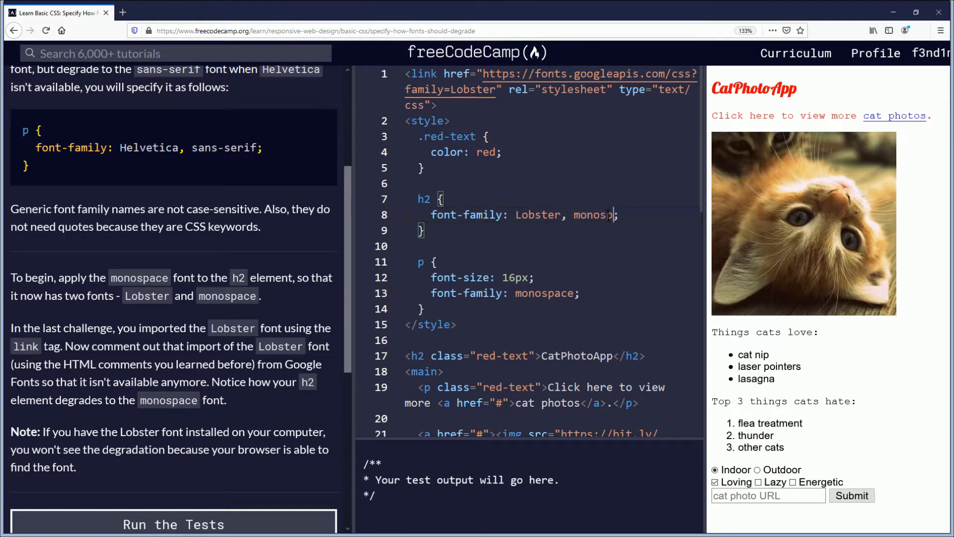
{"action": "type", "text": "ace"}
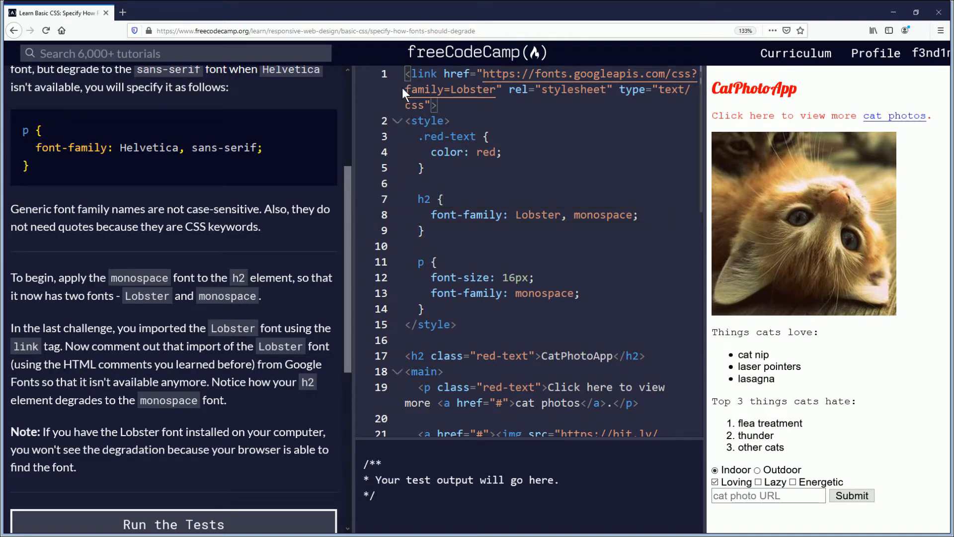
{"action": "mouse_move", "coordinate": [396, 97]}
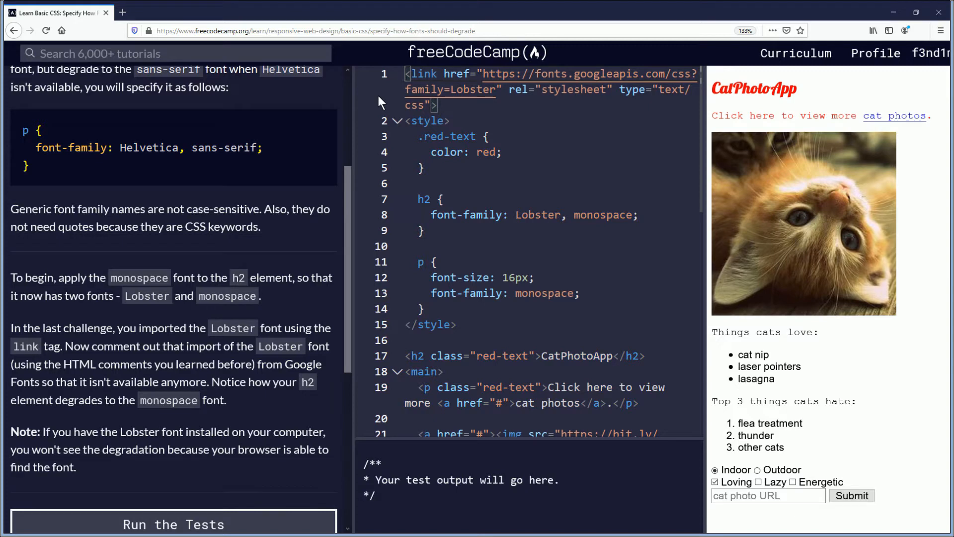
{"action": "mouse_move", "coordinate": [374, 102]}
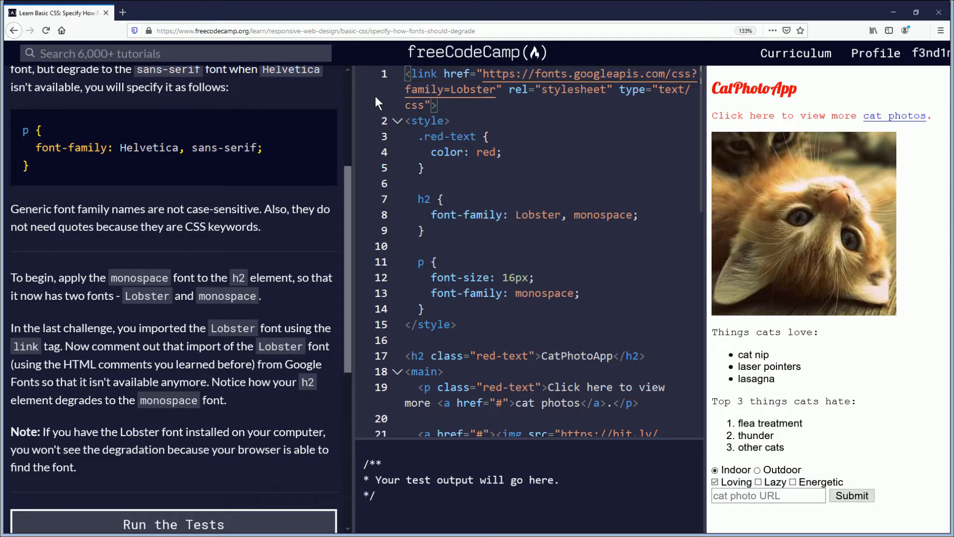
{"action": "type", "text": "#"}
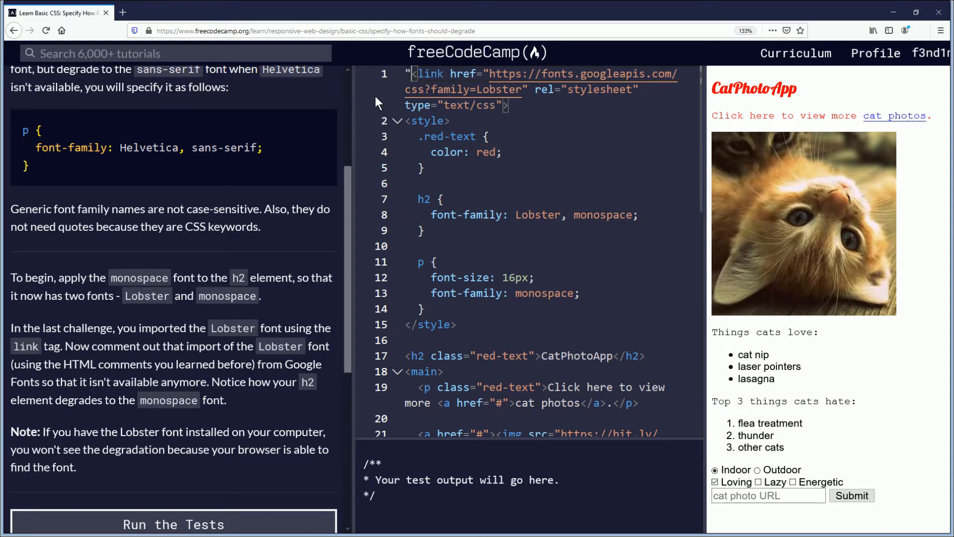
{"action": "type", "text": "'"}
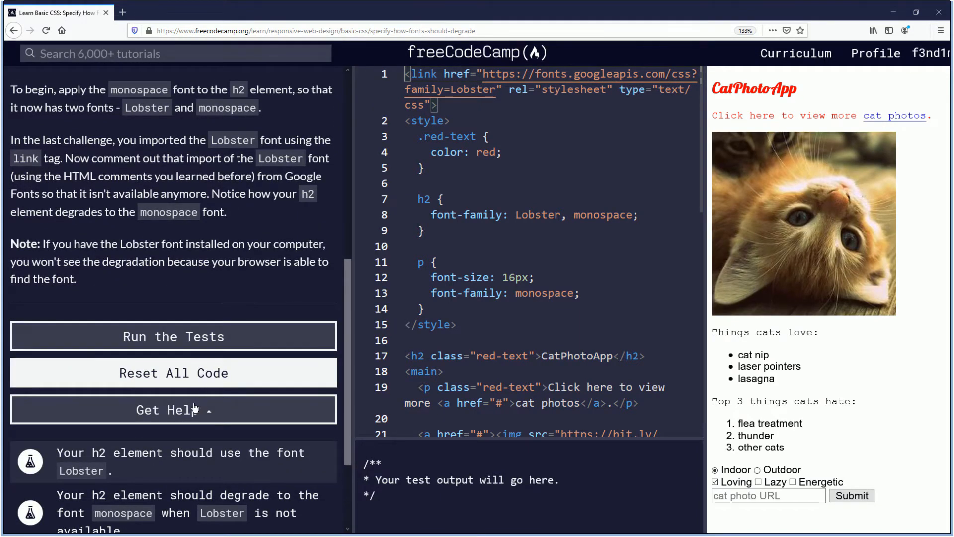
Get a Hint from the Get Help menu for this challenge
{"action": "left_click", "coordinate": [173, 410]}
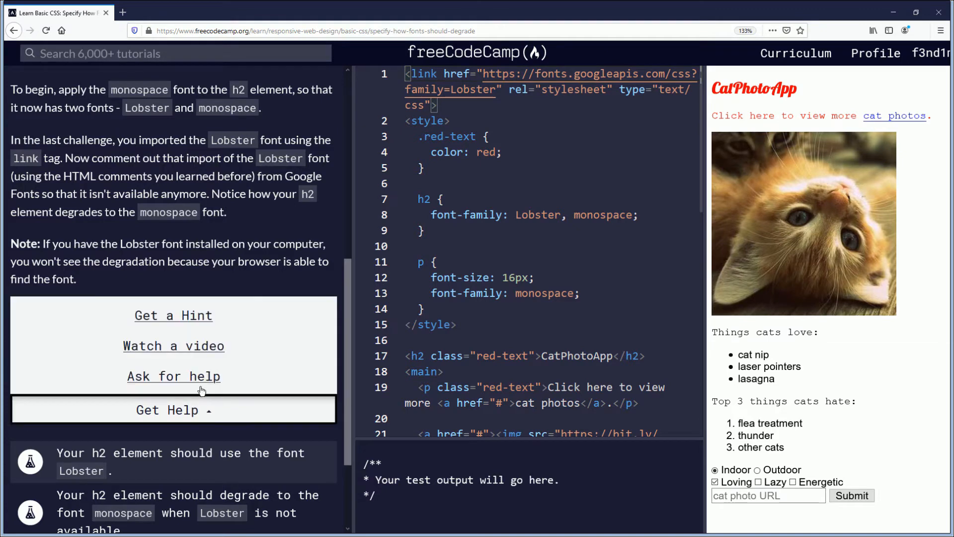
{"action": "left_click", "coordinate": [173, 376]}
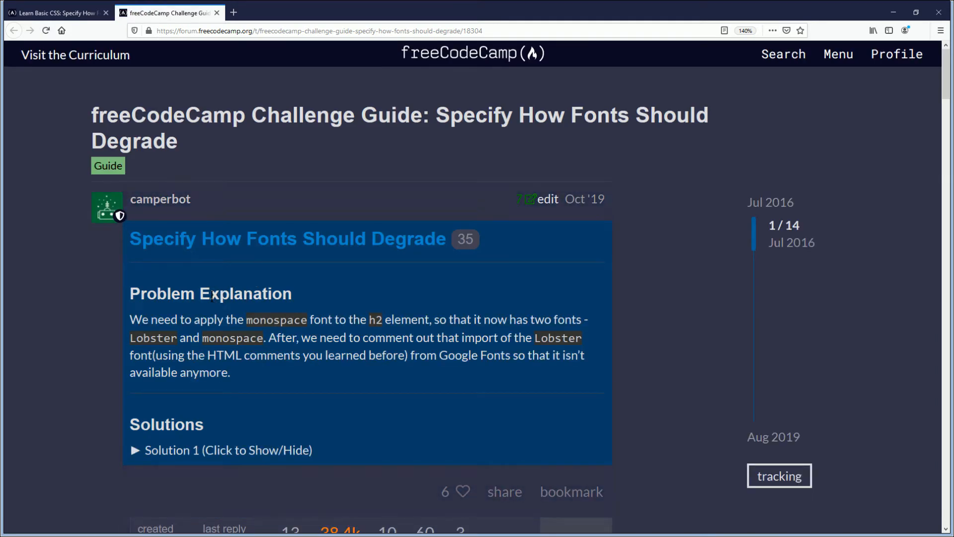
Reveal Solution 1 in the forum guide and read down the thread
{"action": "scroll", "scroll_direction": "down", "scroll_amount": 3}
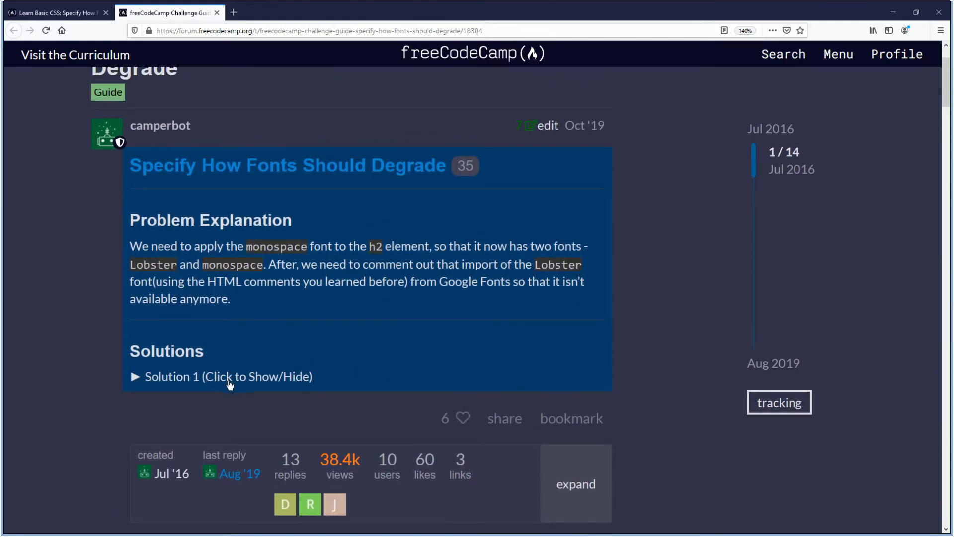
{"action": "mouse_move", "coordinate": [229, 383]}
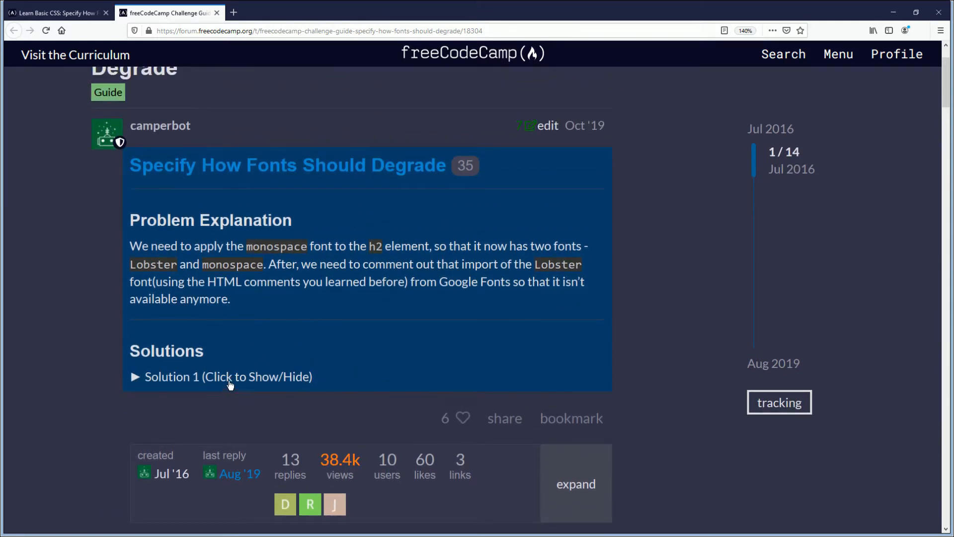
{"action": "left_click", "coordinate": [229, 377]}
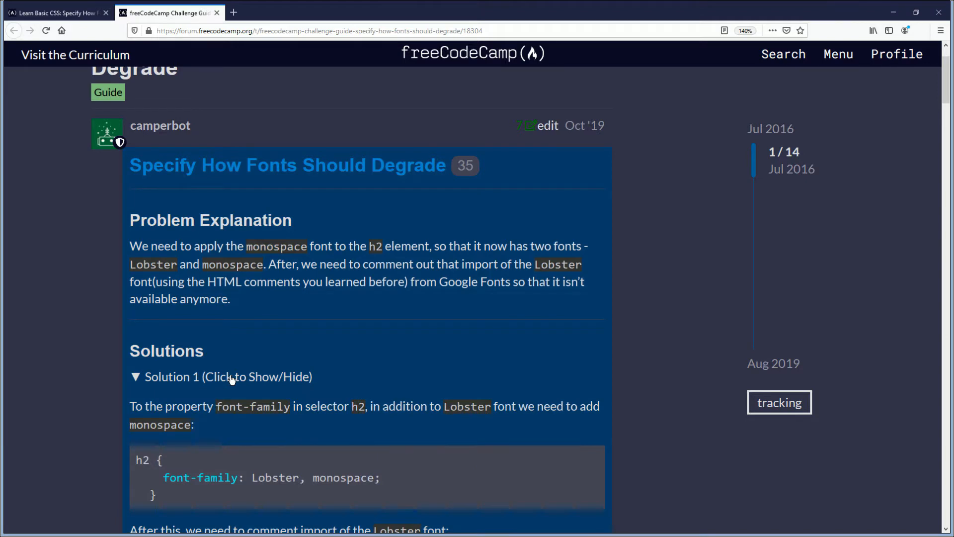
{"action": "scroll", "scroll_direction": "down", "scroll_amount": 3}
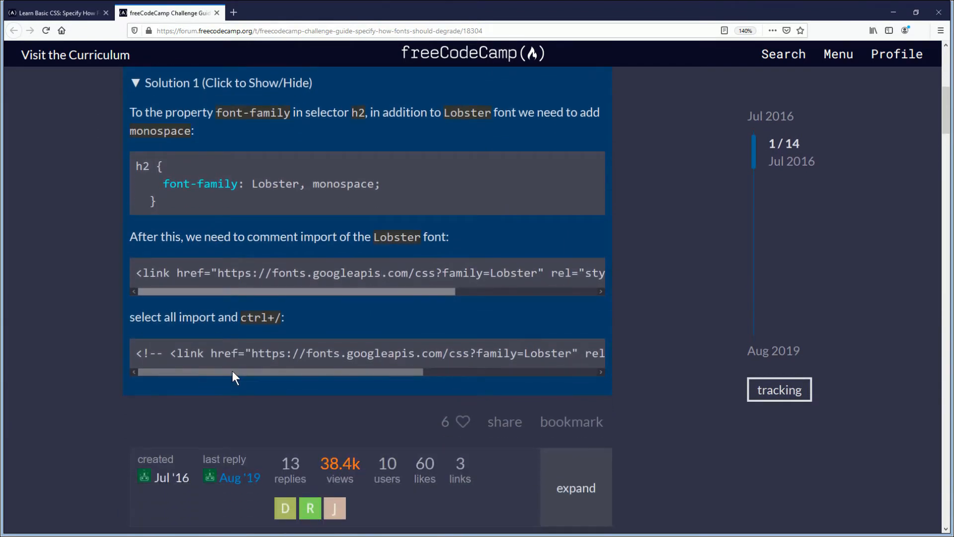
{"action": "mouse_move", "coordinate": [225, 365]}
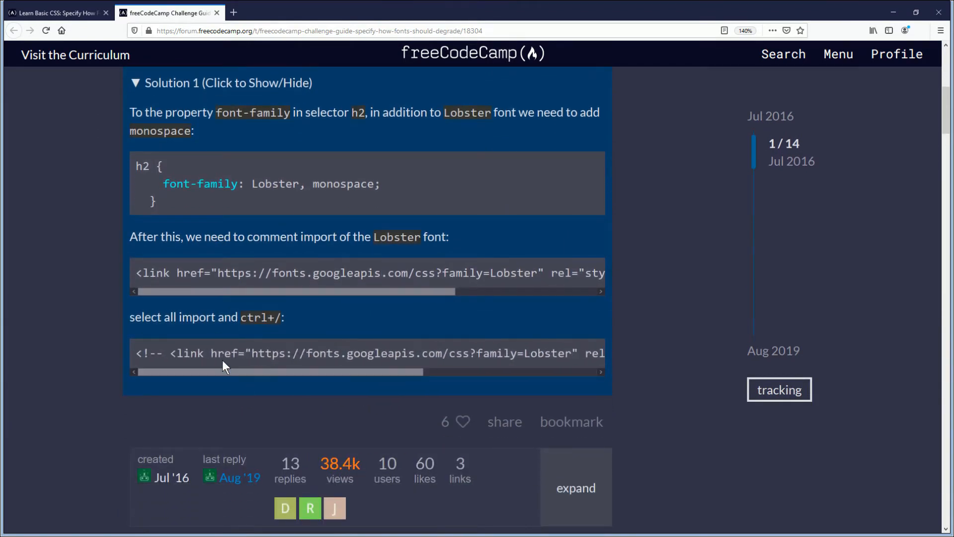
{"action": "scroll", "scroll_direction": "up", "scroll_amount": 3}
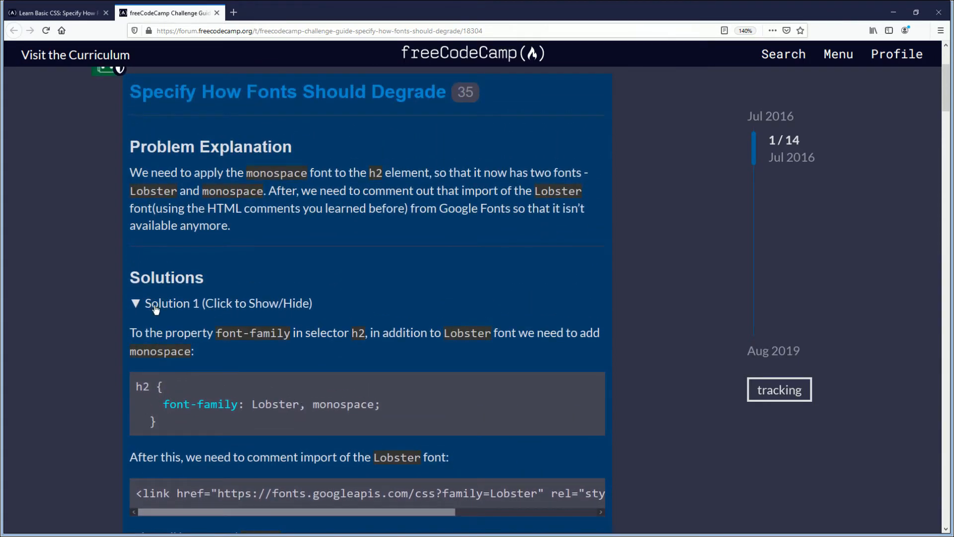
{"action": "scroll", "scroll_direction": "down", "scroll_amount": 3}
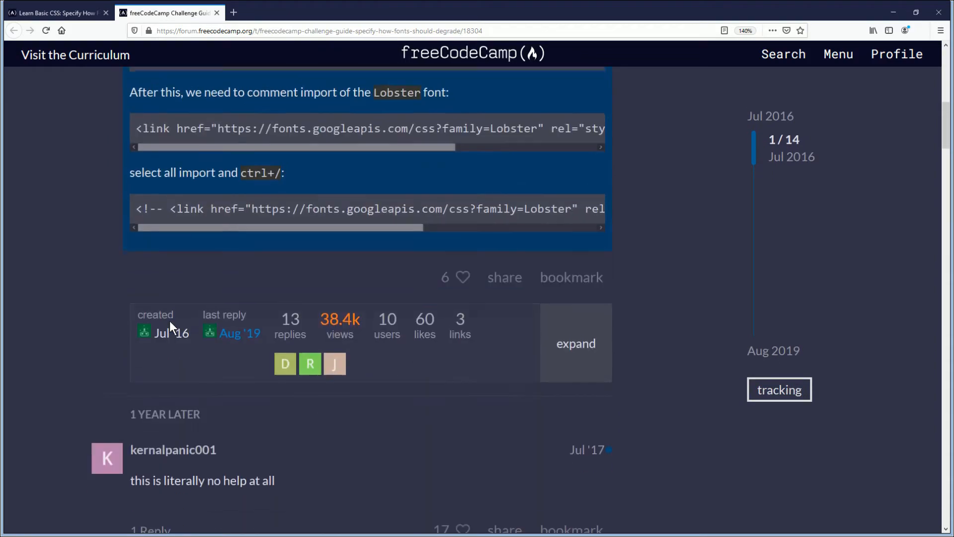
{"action": "scroll", "scroll_direction": "down", "scroll_amount": 3}
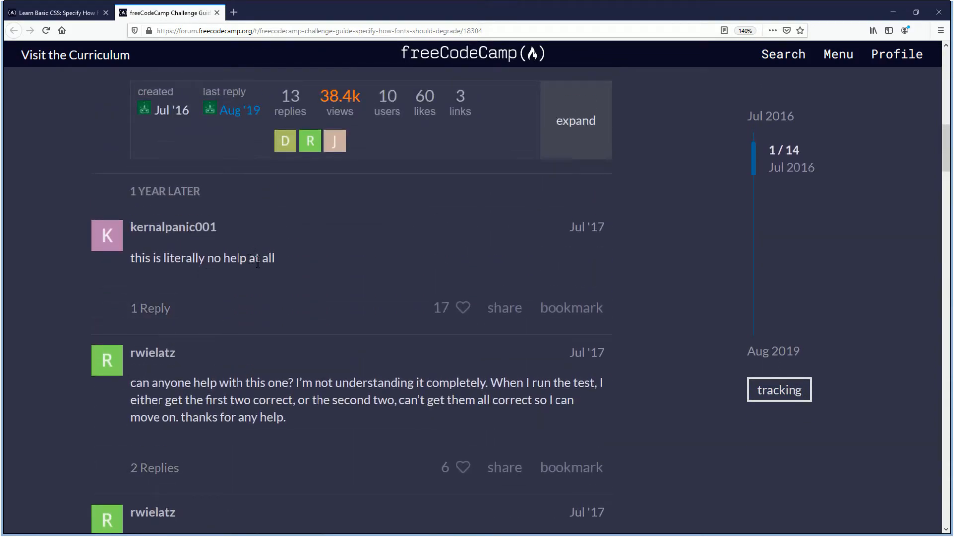
Like kernalpanic001's 'no help at all' reply, bringing it to 18 likes
{"action": "left_click", "coordinate": [463, 307]}
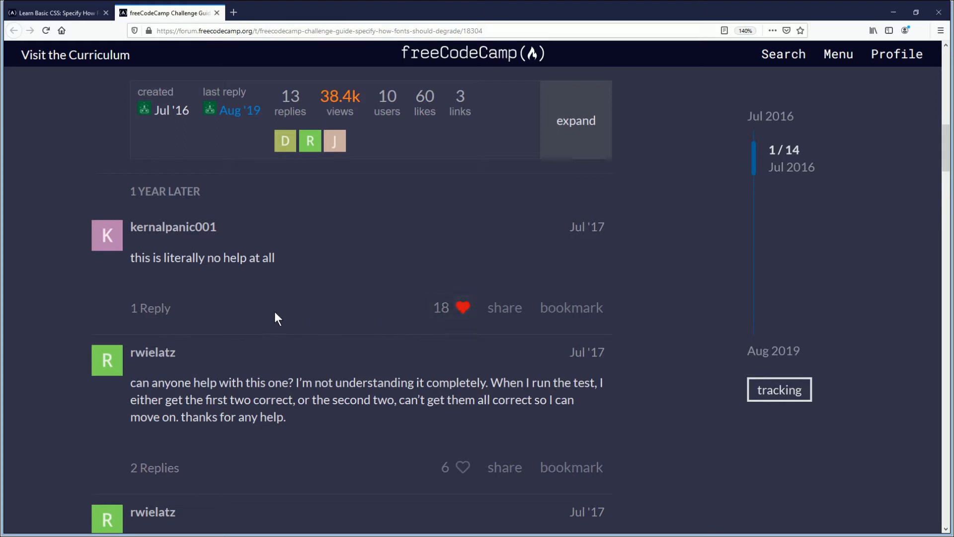
{"action": "scroll", "scroll_direction": "down", "scroll_amount": 3}
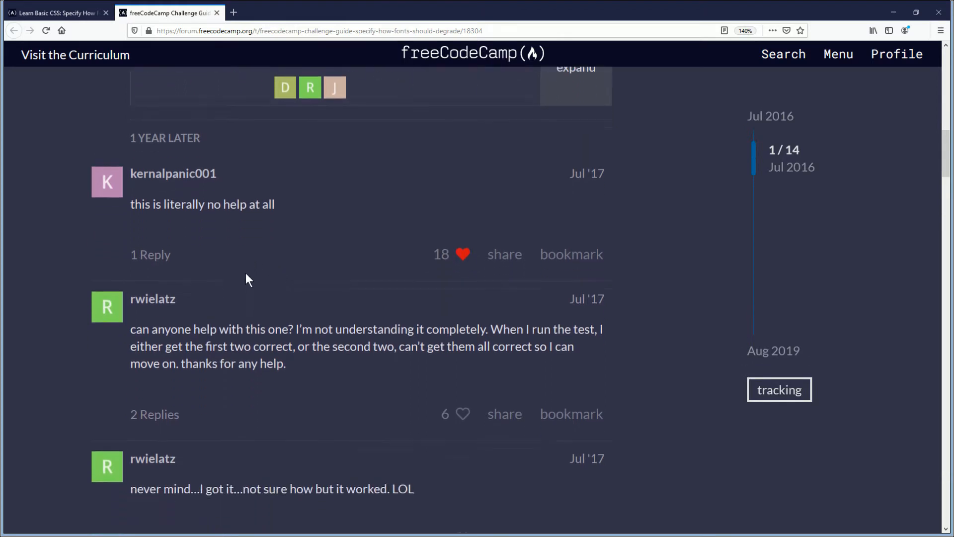
{"action": "scroll", "scroll_direction": "down", "scroll_amount": 3}
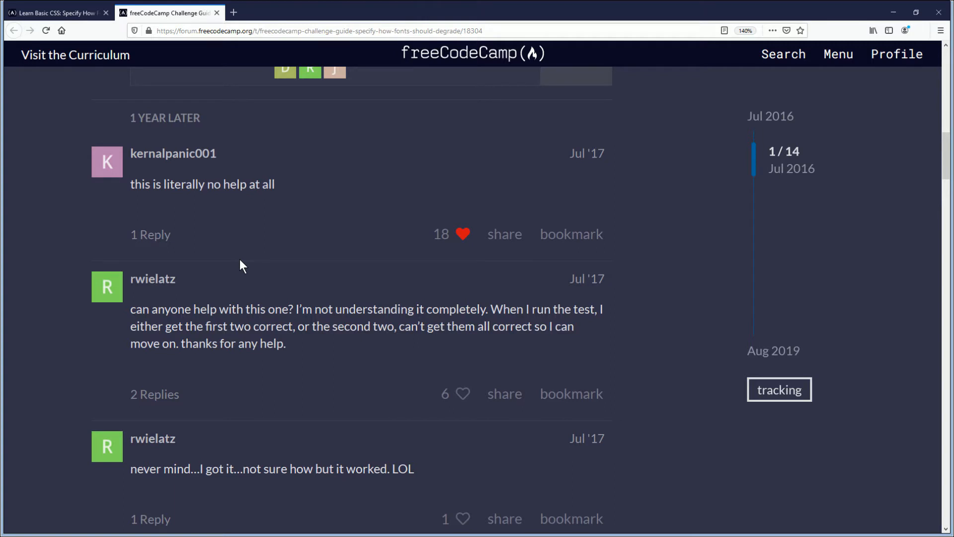
{"action": "mouse_move", "coordinate": [254, 154]}
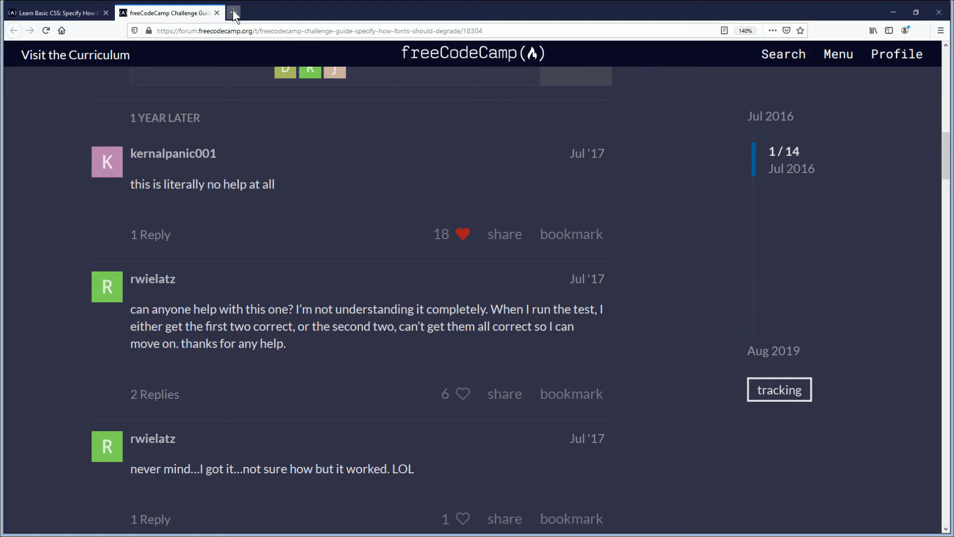
Search Google for 'how to comment out in html' in a new tab and return to the challenge
{"action": "left_click", "coordinate": [234, 11]}
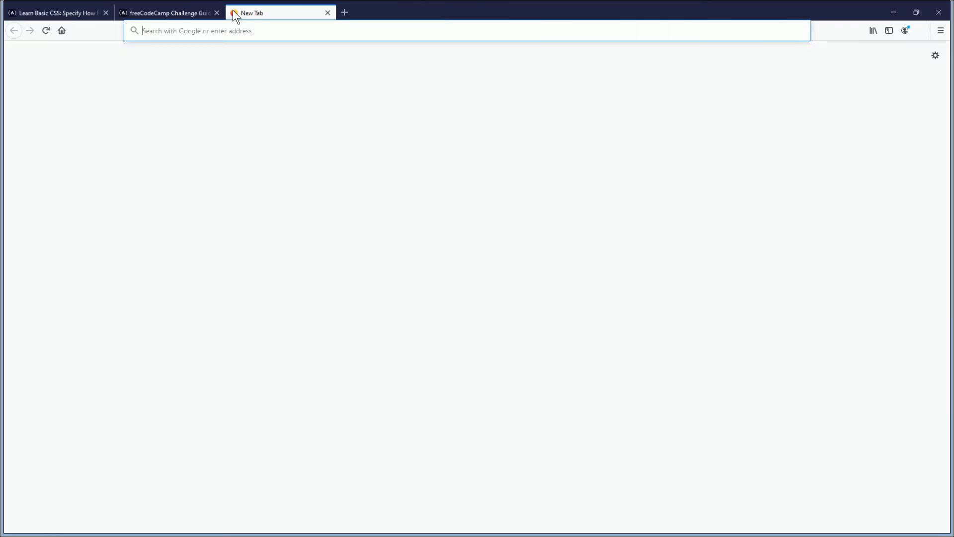
{"action": "type", "text": "how to comment out in html"}
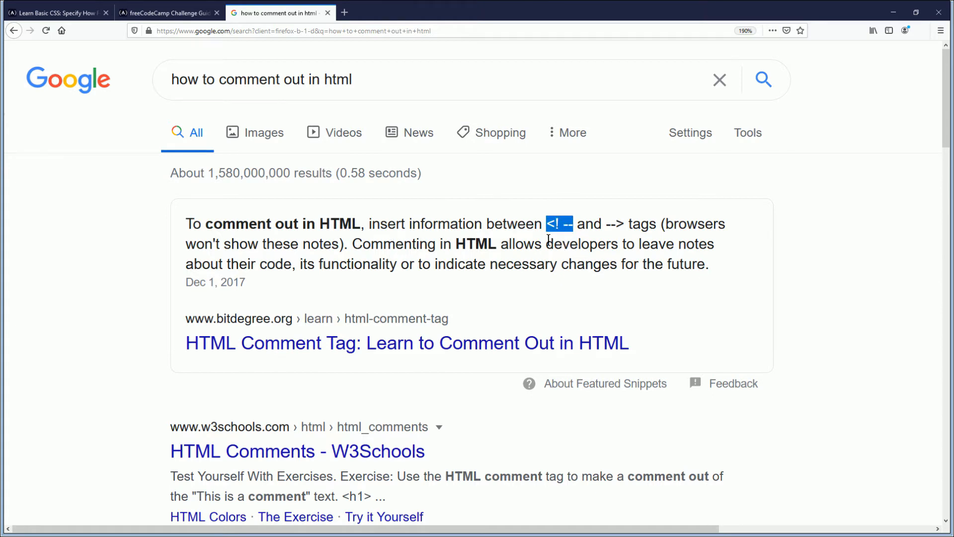
{"action": "left_click", "coordinate": [57, 12]}
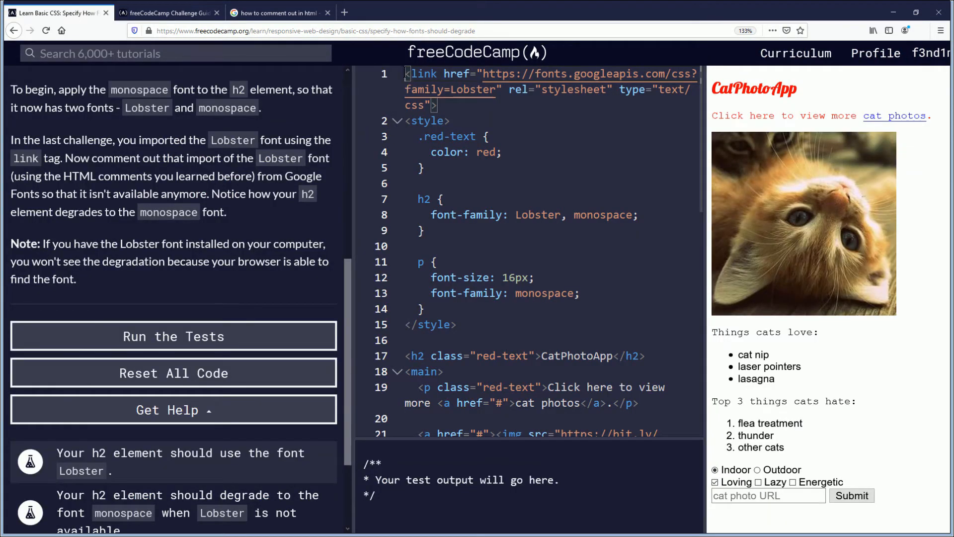
Wrap the Lobster link on line 1 in <!-- and --> comment tags
{"action": "type", "text": "<!--"}
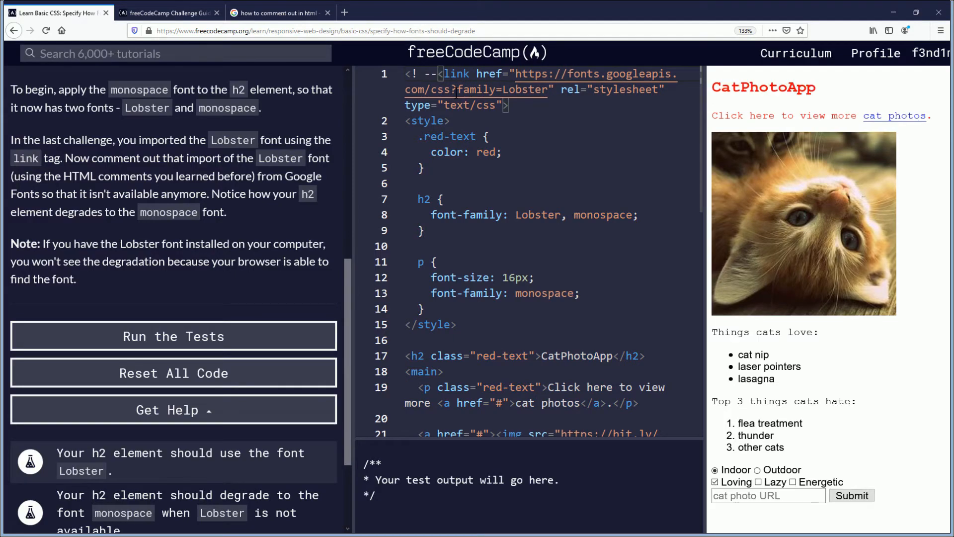
{"action": "left_click", "coordinate": [278, 12]}
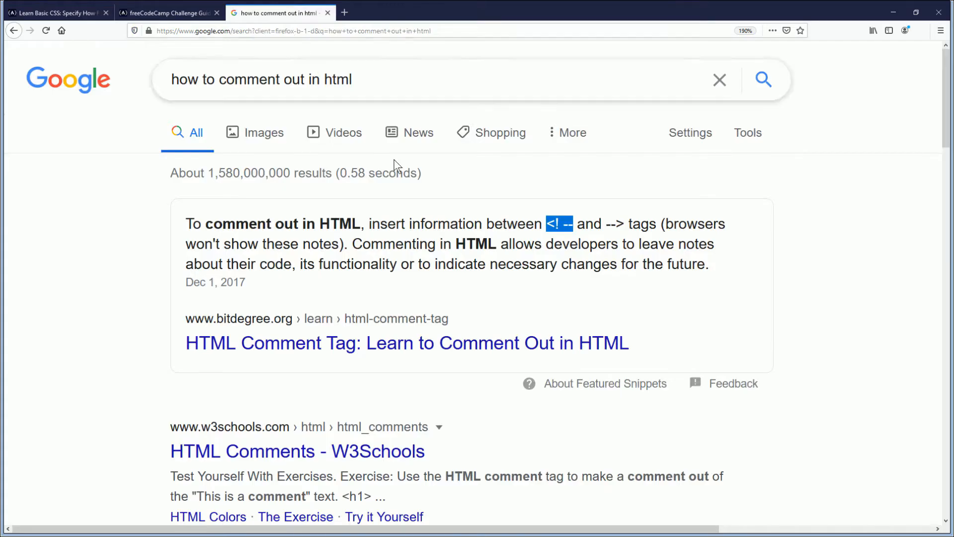
{"action": "left_click", "coordinate": [58, 12]}
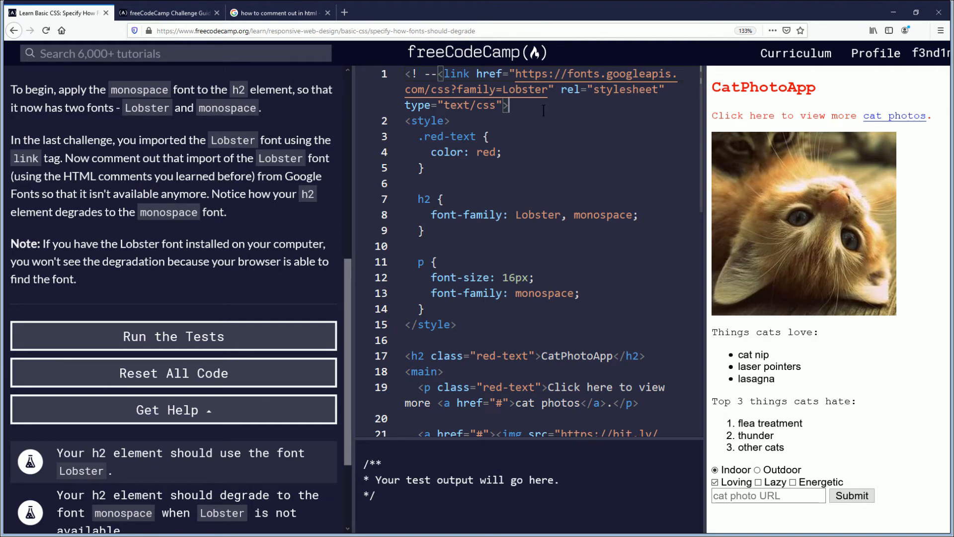
{"action": "type", "text": "-->"}
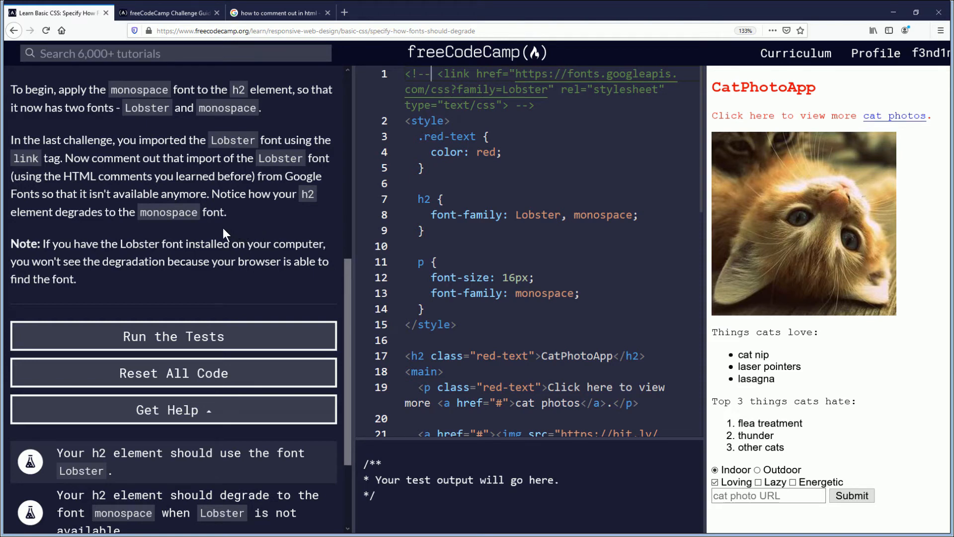
{"action": "mouse_move", "coordinate": [236, 231]}
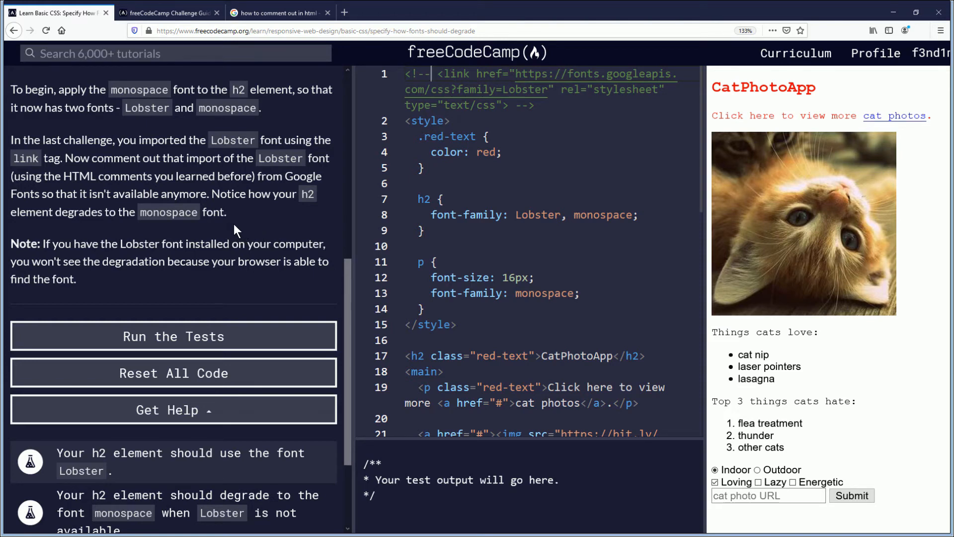
{"action": "mouse_move", "coordinate": [273, 211]}
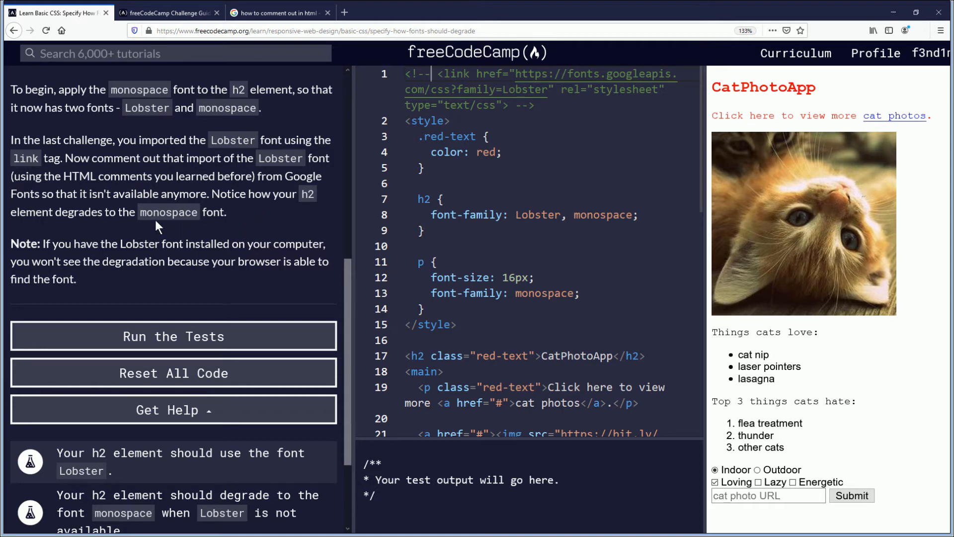
{"action": "mouse_move", "coordinate": [126, 238]}
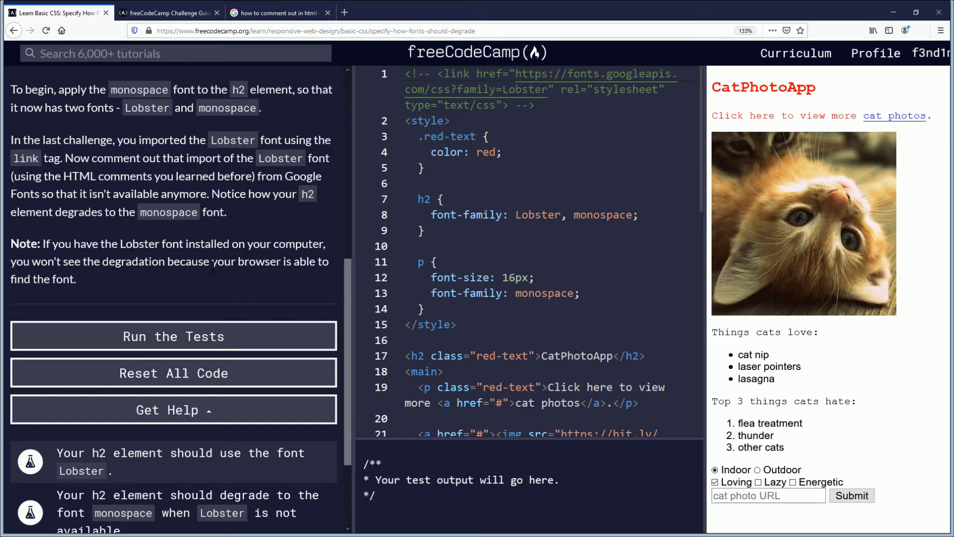
{"action": "mouse_move", "coordinate": [197, 282]}
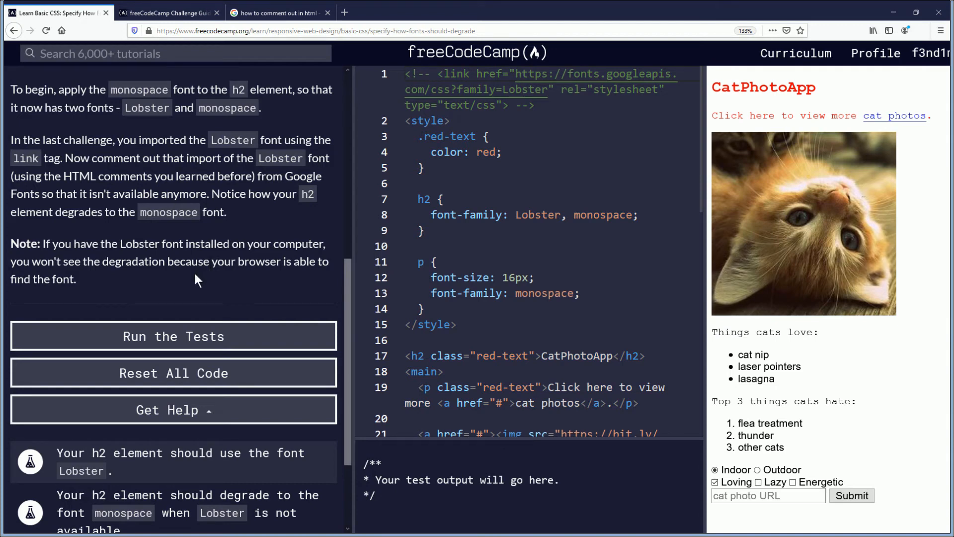
{"action": "scroll", "scroll_direction": "down", "scroll_amount": 3}
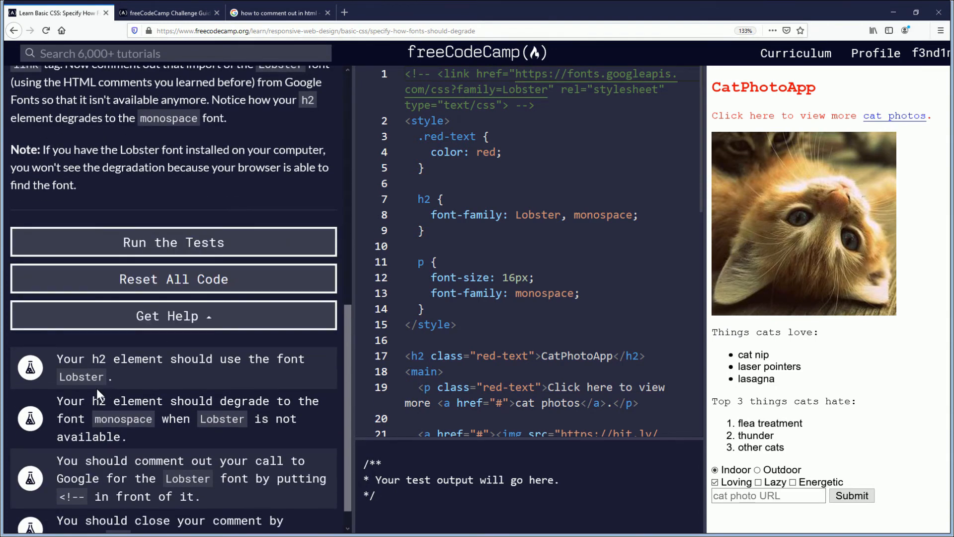
{"action": "mouse_move", "coordinate": [129, 381]}
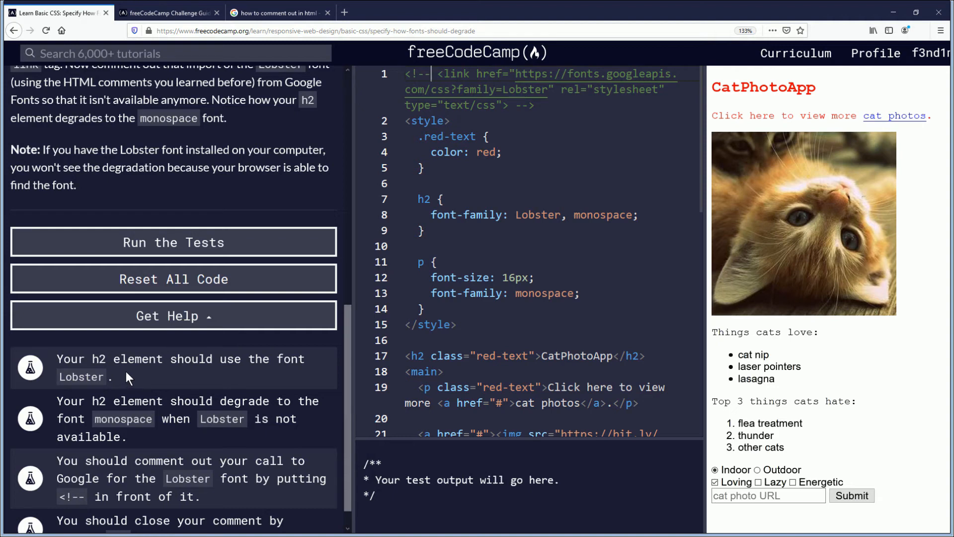
{"action": "mouse_move", "coordinate": [179, 374]}
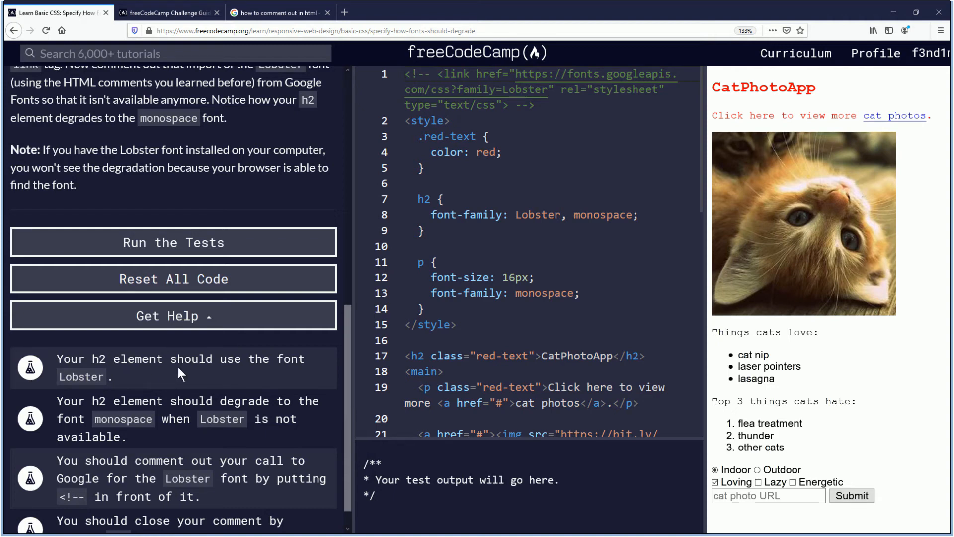
{"action": "double_click", "coordinate": [537, 214]}
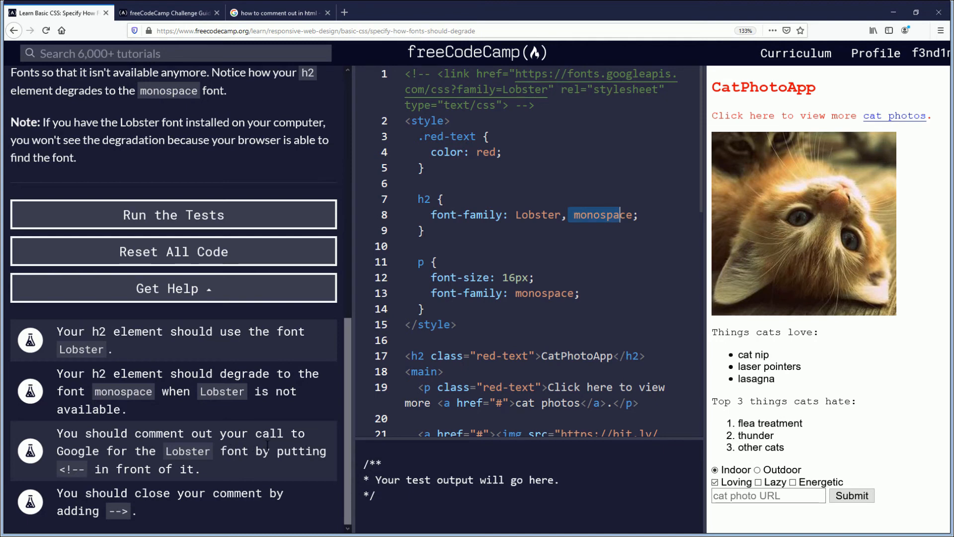
{"action": "mouse_move", "coordinate": [273, 359]}
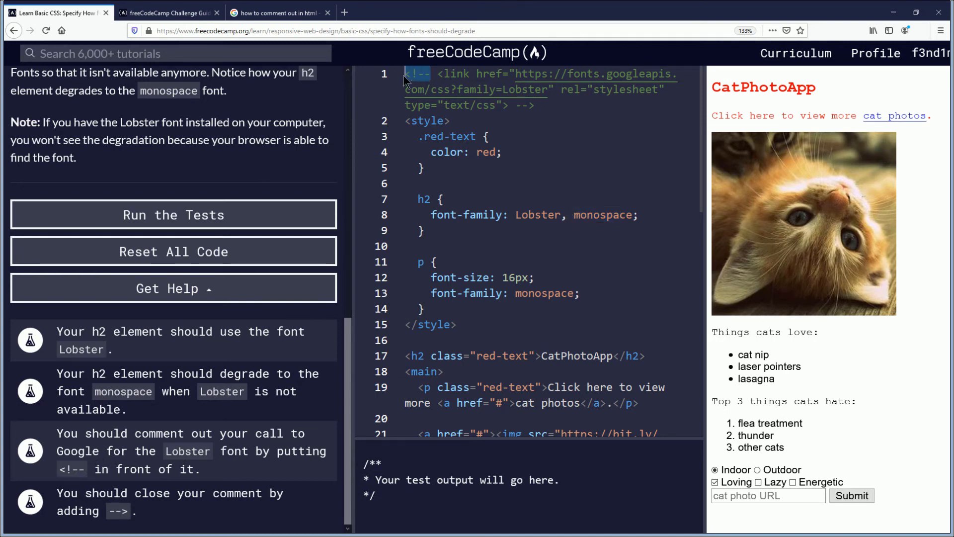
{"action": "mouse_move", "coordinate": [92, 484]}
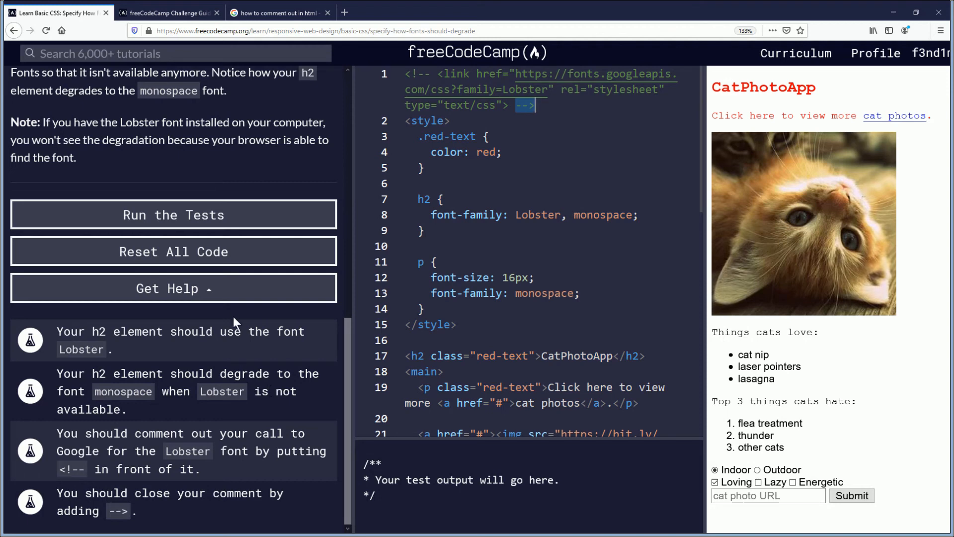
Run the tests on the commented-out Lobster link, passing all four
{"action": "left_click", "coordinate": [173, 215]}
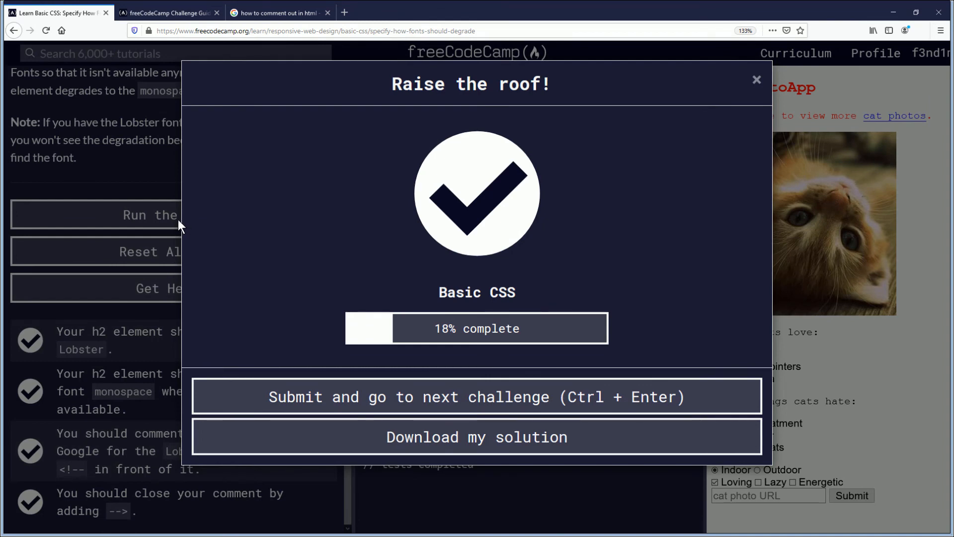
{"action": "mouse_move", "coordinate": [350, 298]}
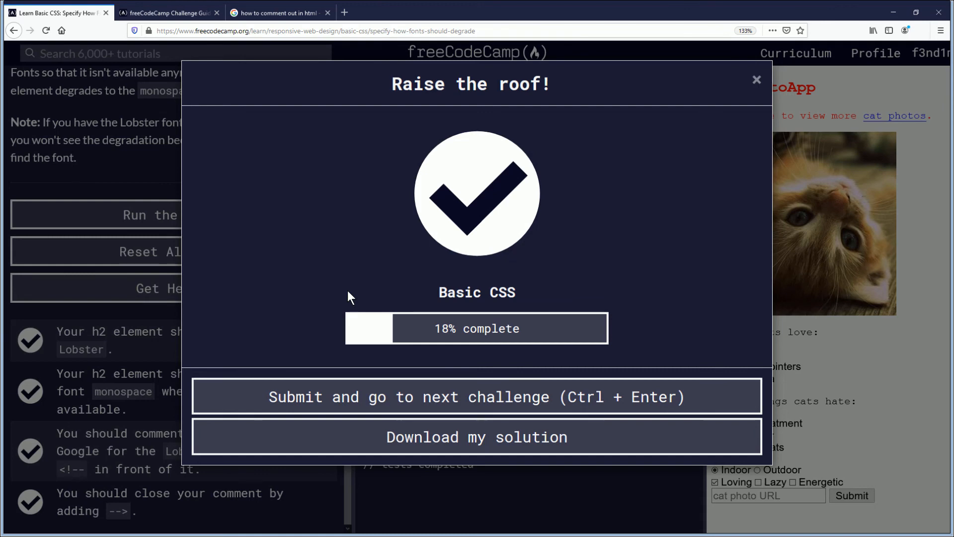